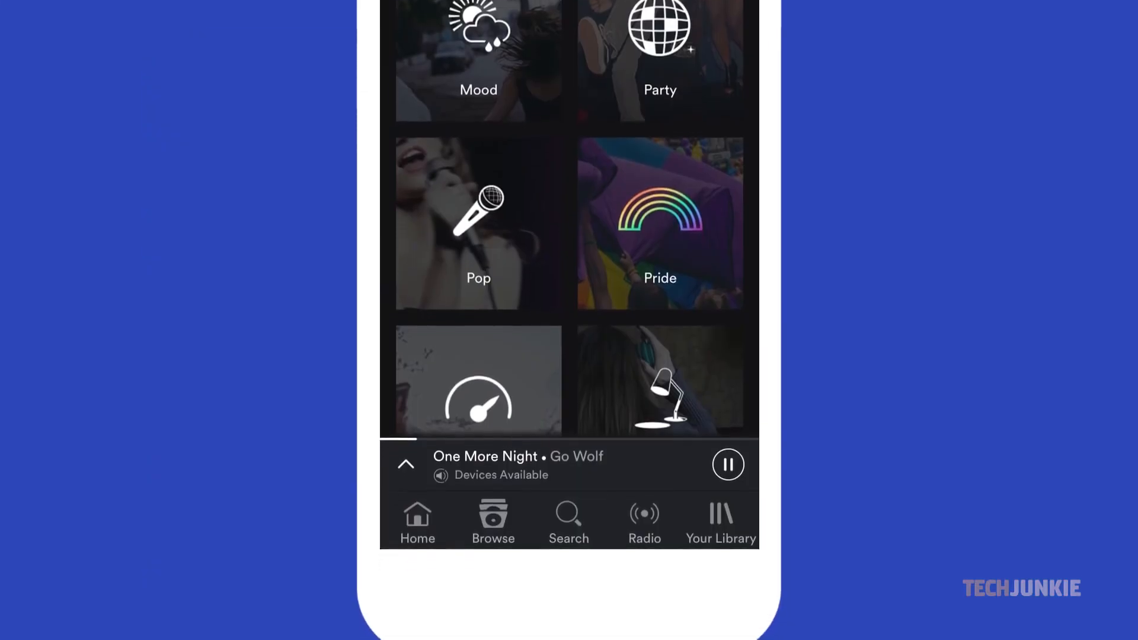
Launch Task Manager from the taskbar showing the running processes list.
scroll("down", 3)
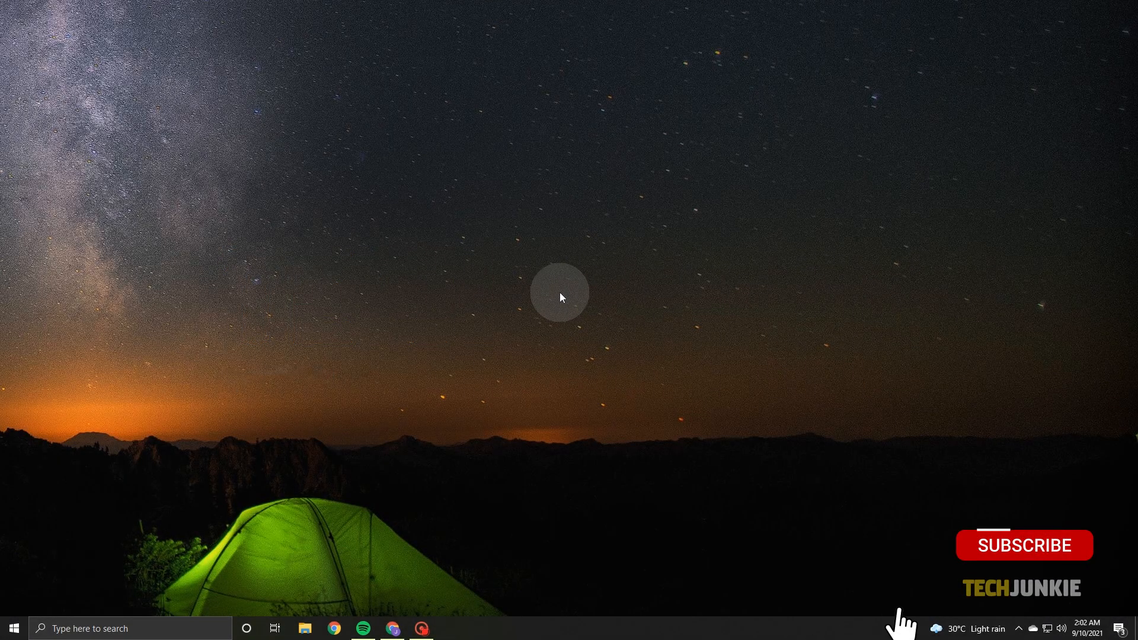
left_click(1024, 546)
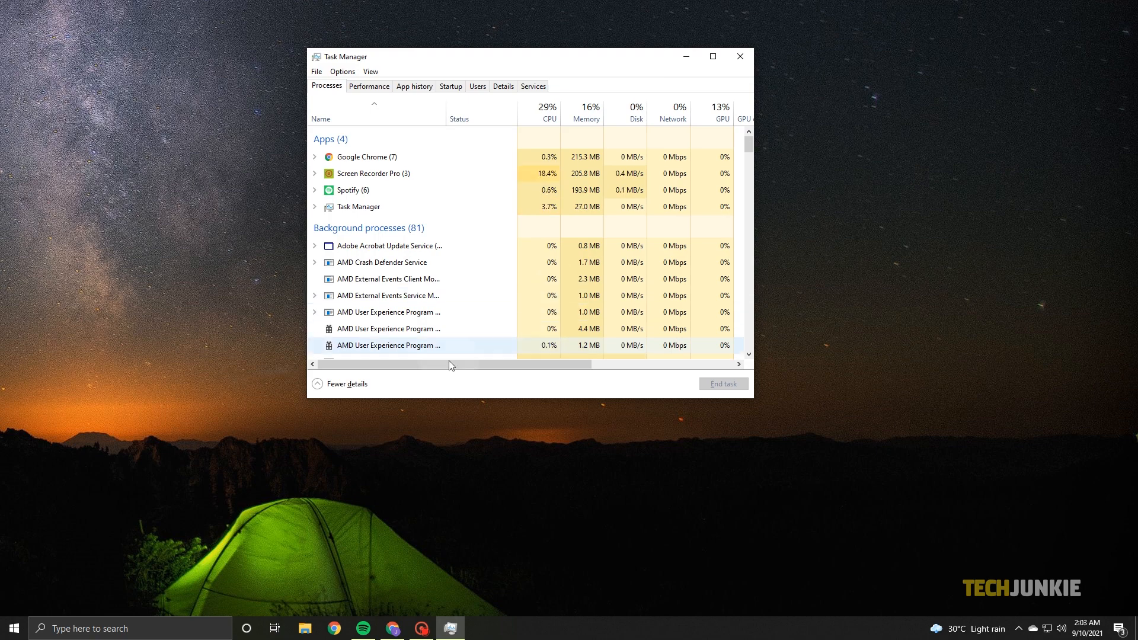
right_click(13, 628)
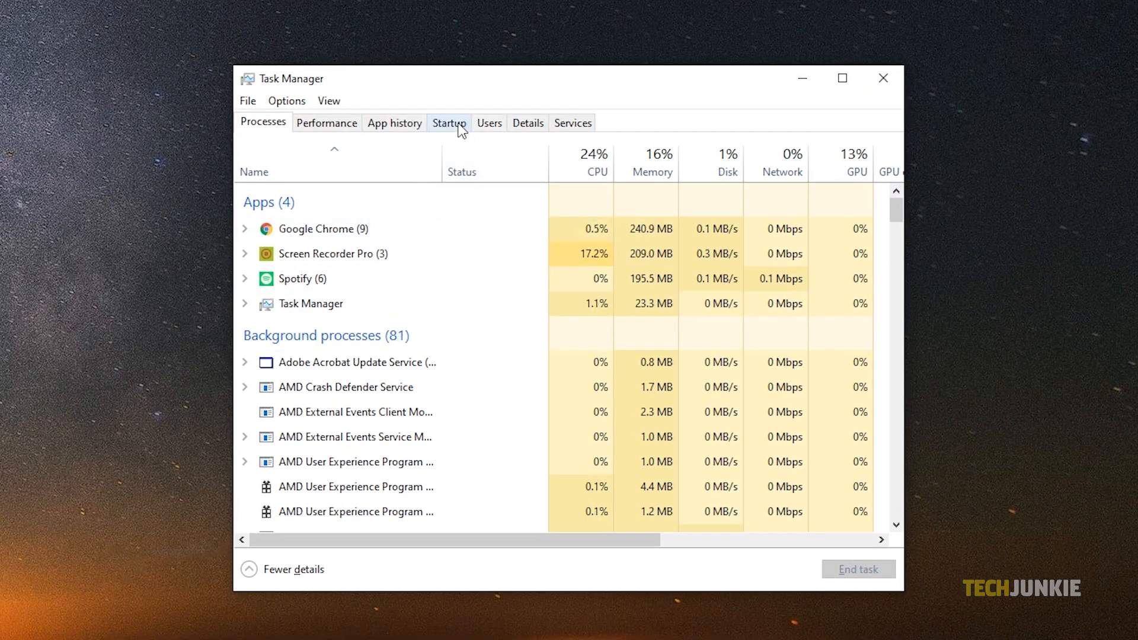
Disable Spotify in the Startup list and close Task Manager.
left_click(448, 122)
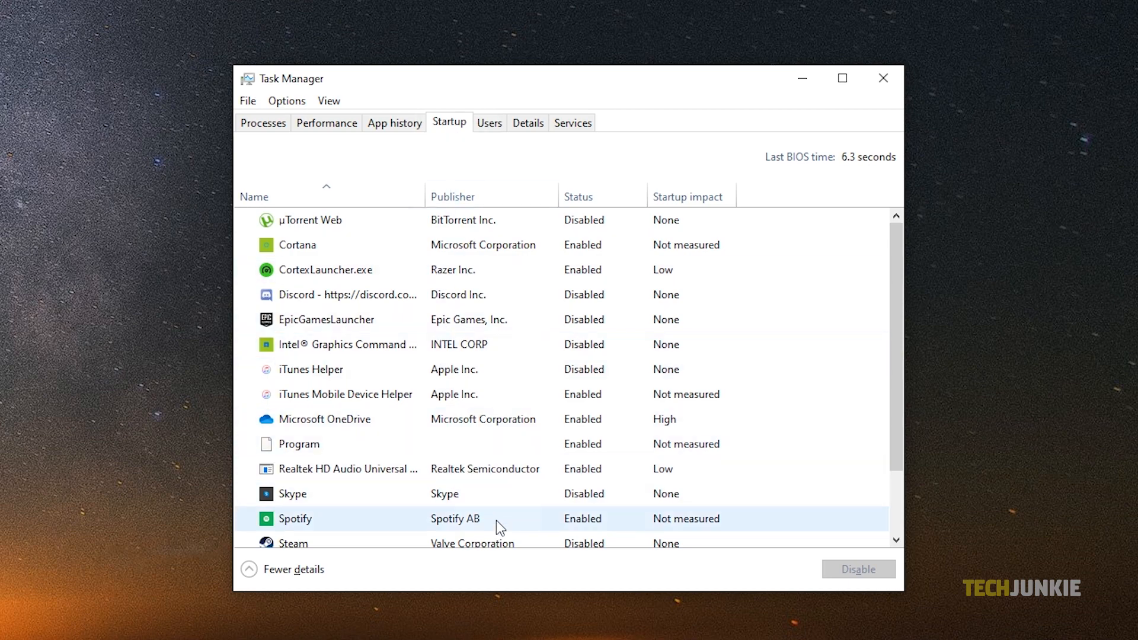
left_click(294, 518)
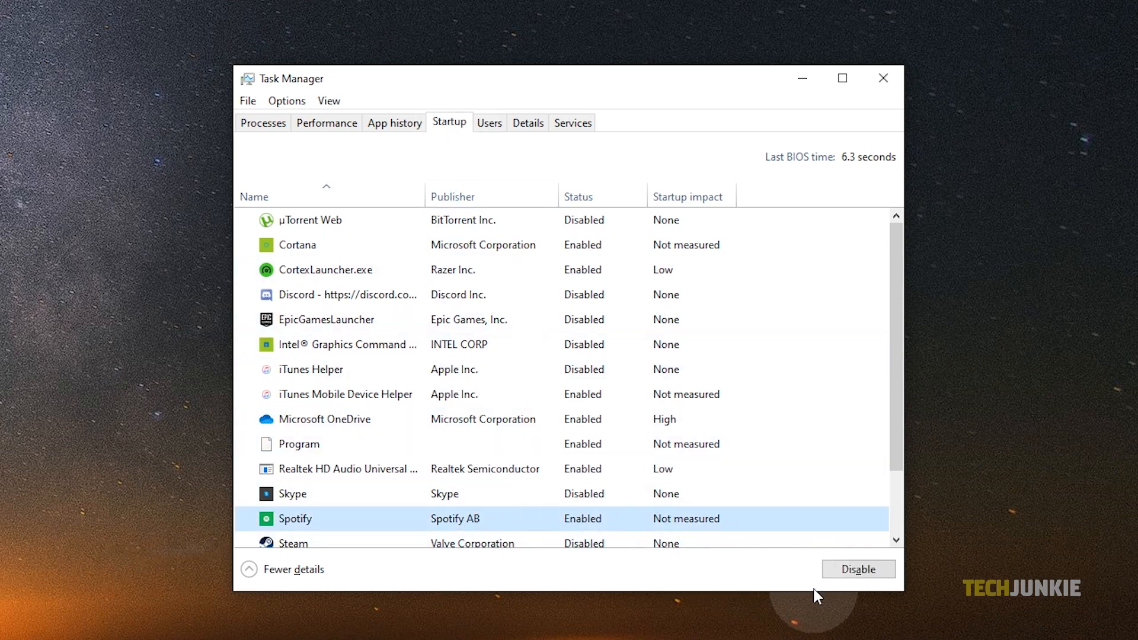
left_click(858, 569)
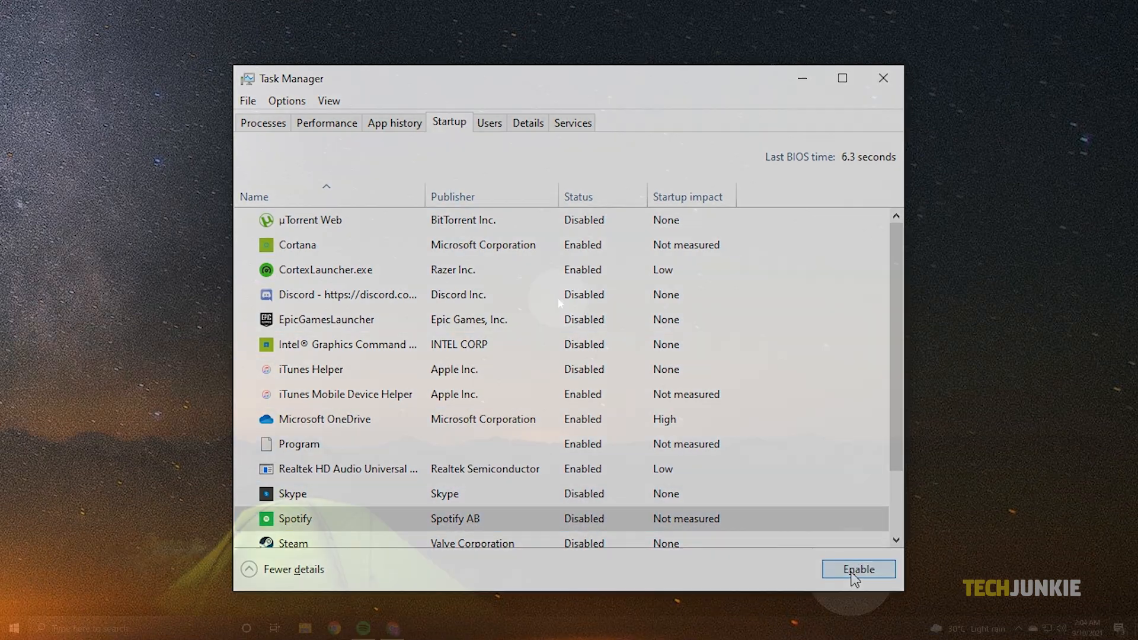
left_click(882, 78)
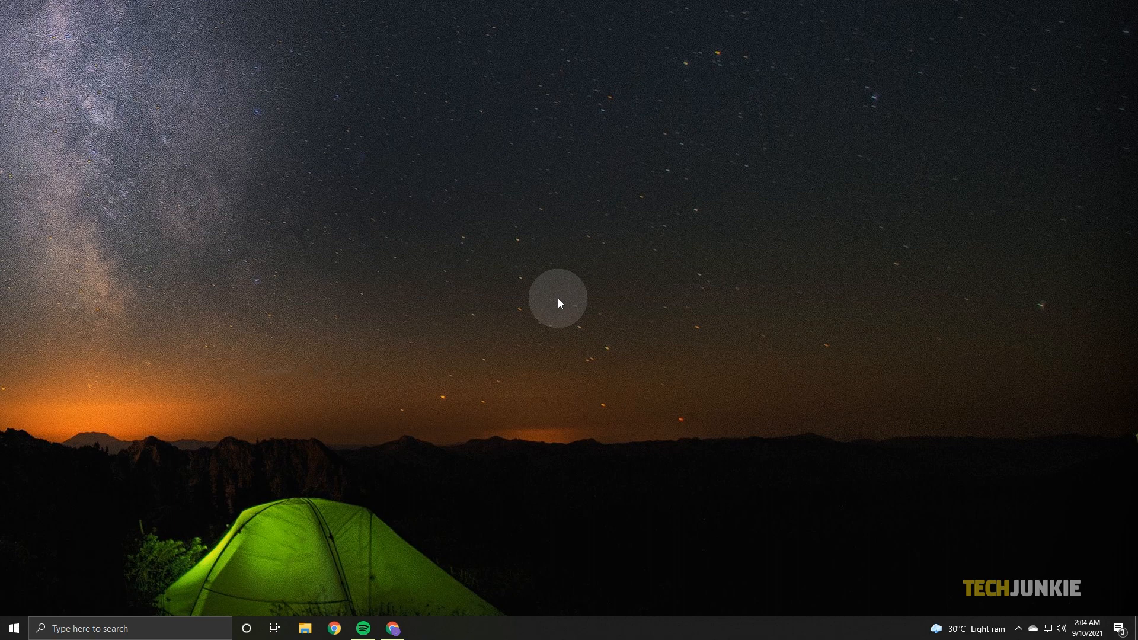
Find Spotify on the Startup Apps page, confirm it is Off, and close Settings.
type("startup apps")
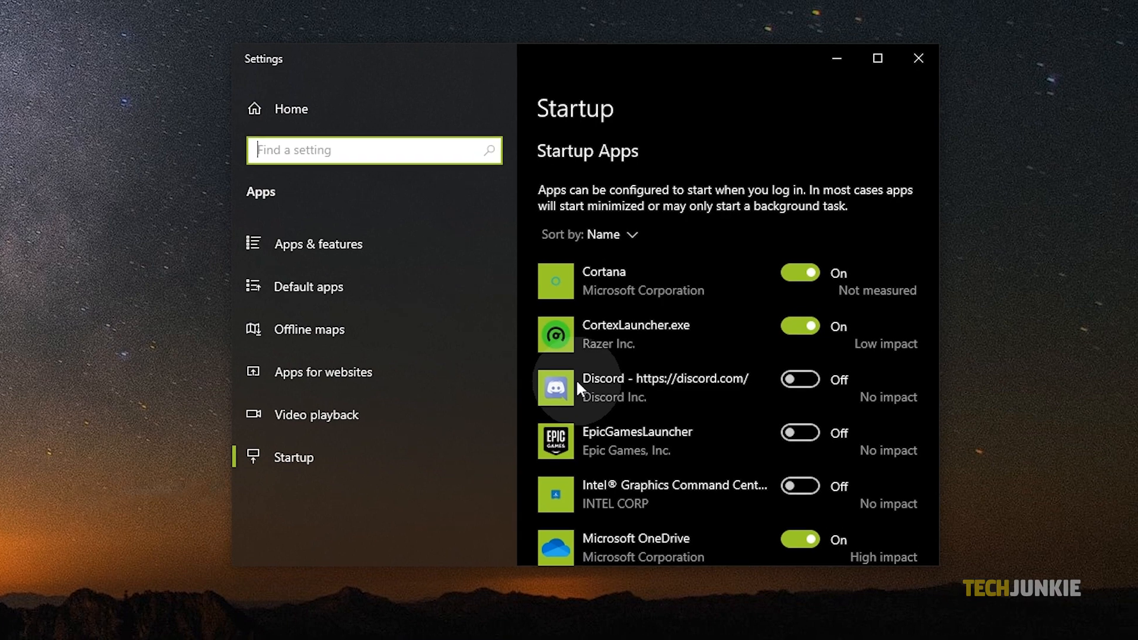
scroll("down", 3)
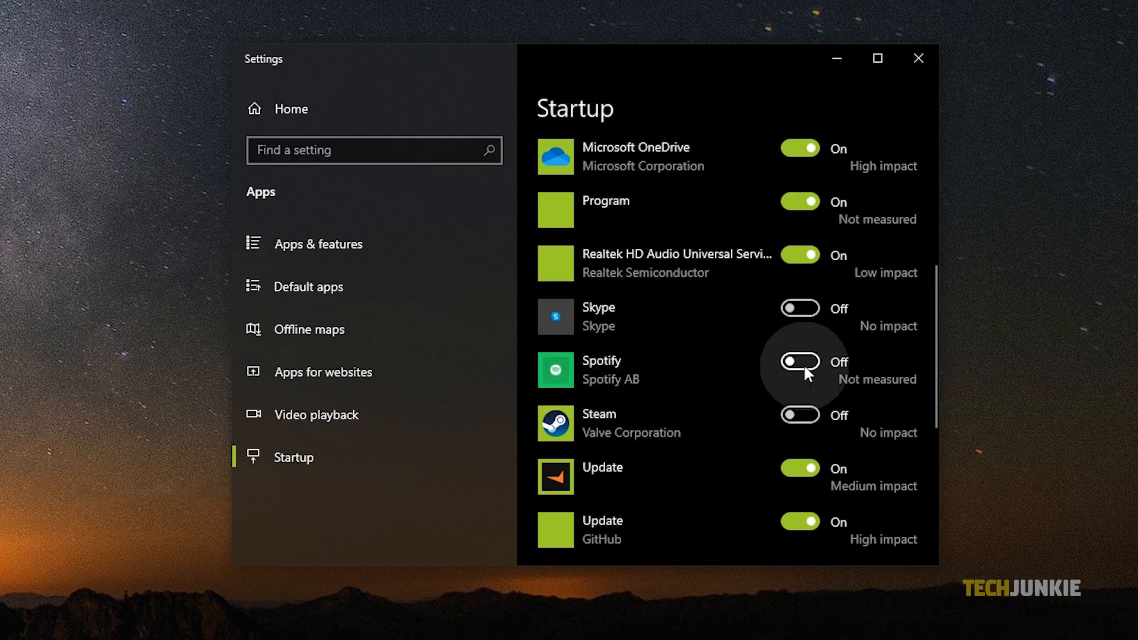
mouse_move(913, 88)
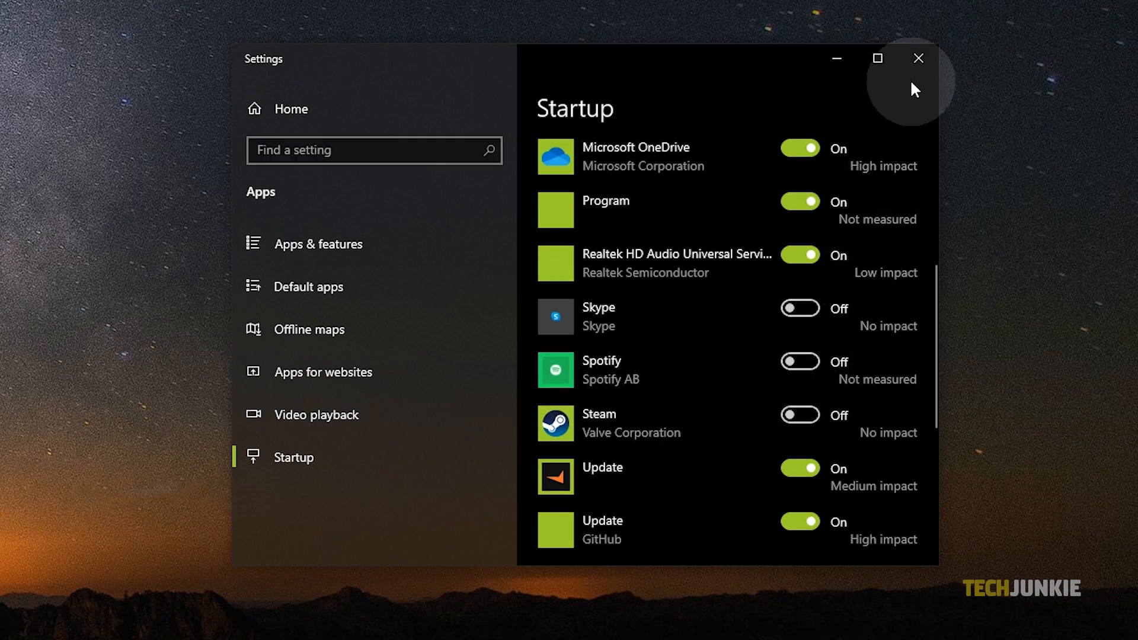
left_click(918, 58)
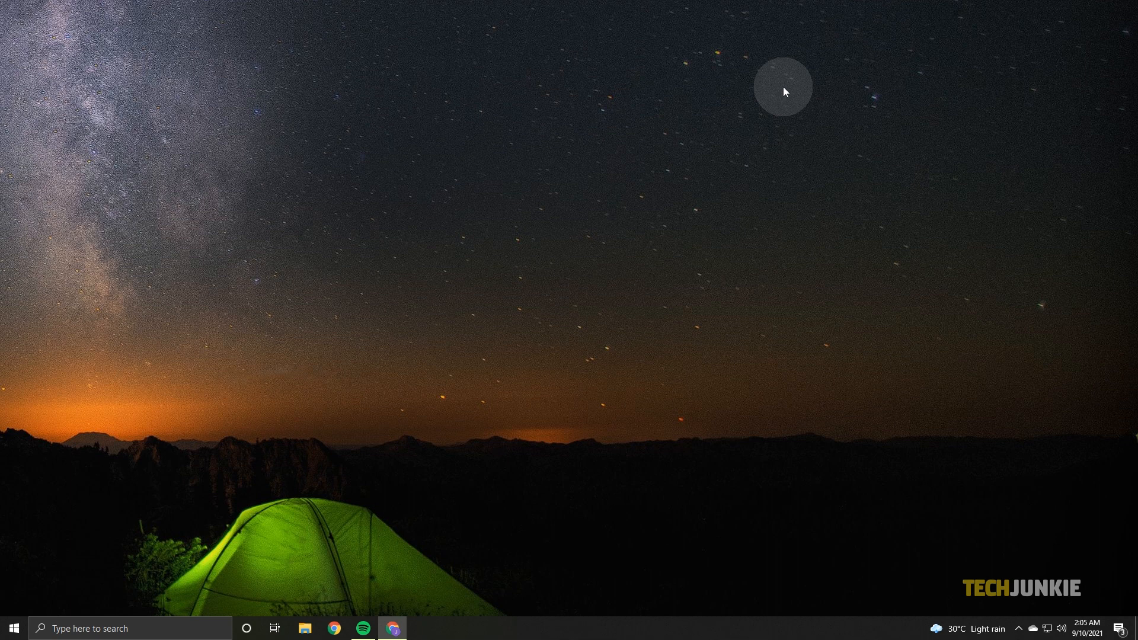
Reach Spotify's settings via the account menu and expand Show Advanced Settings.
left_click(363, 628)
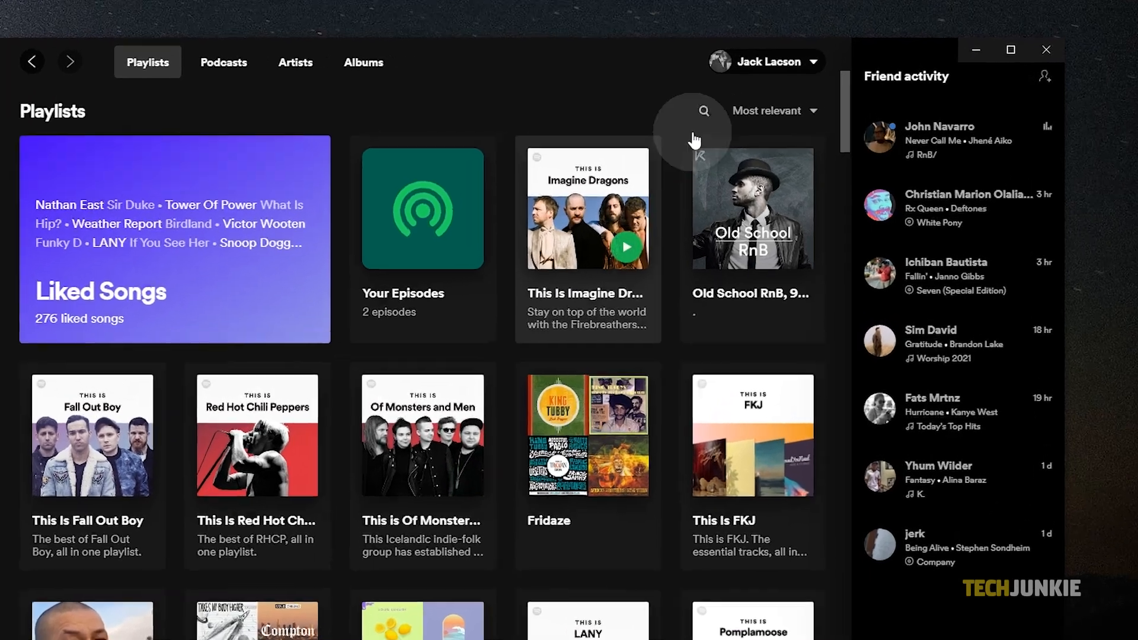
left_click(765, 62)
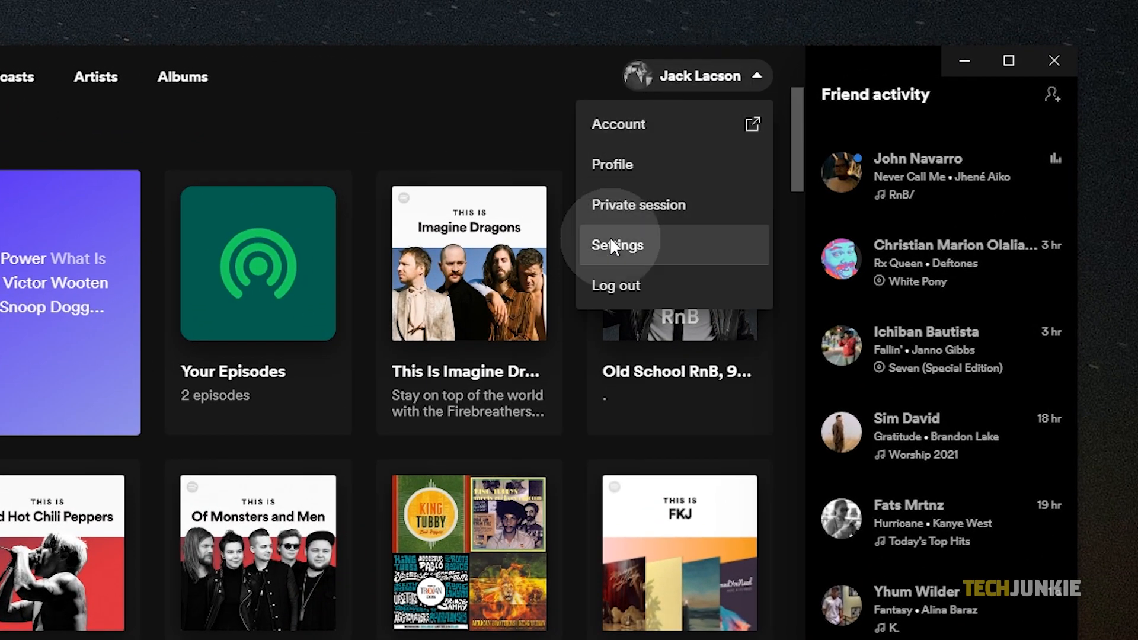
left_click(617, 244)
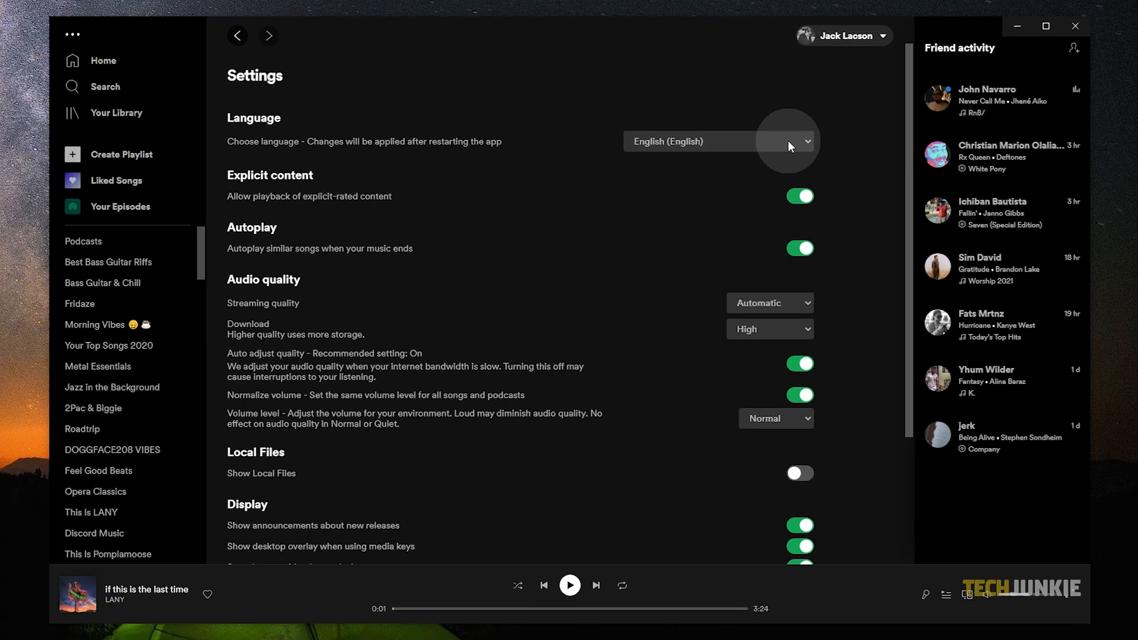
scroll("down", 3)
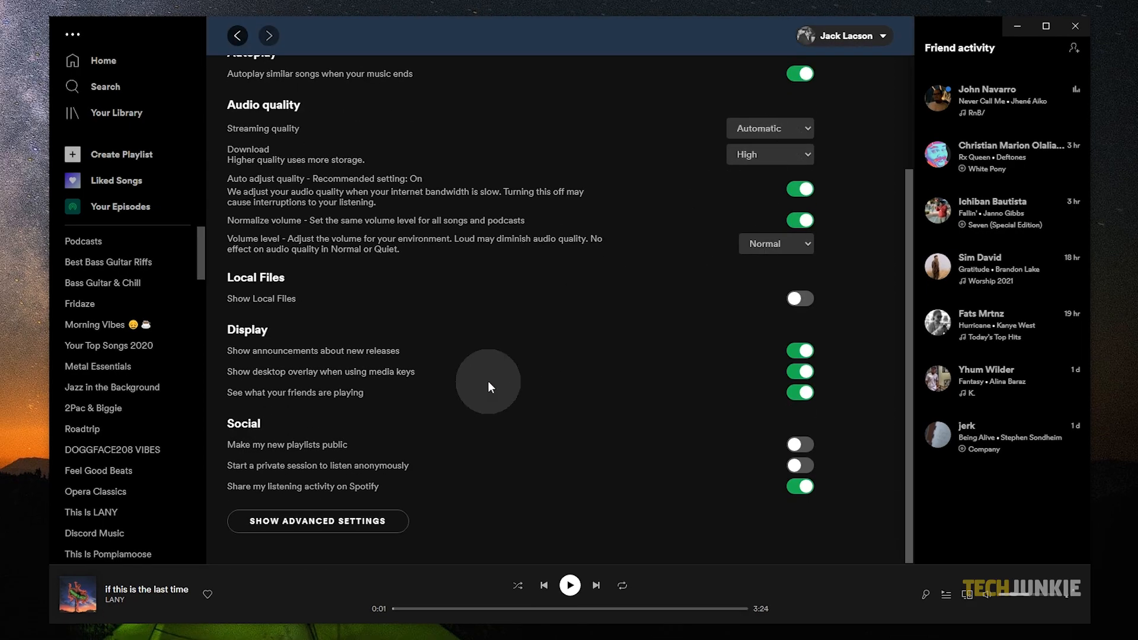
left_click(318, 522)
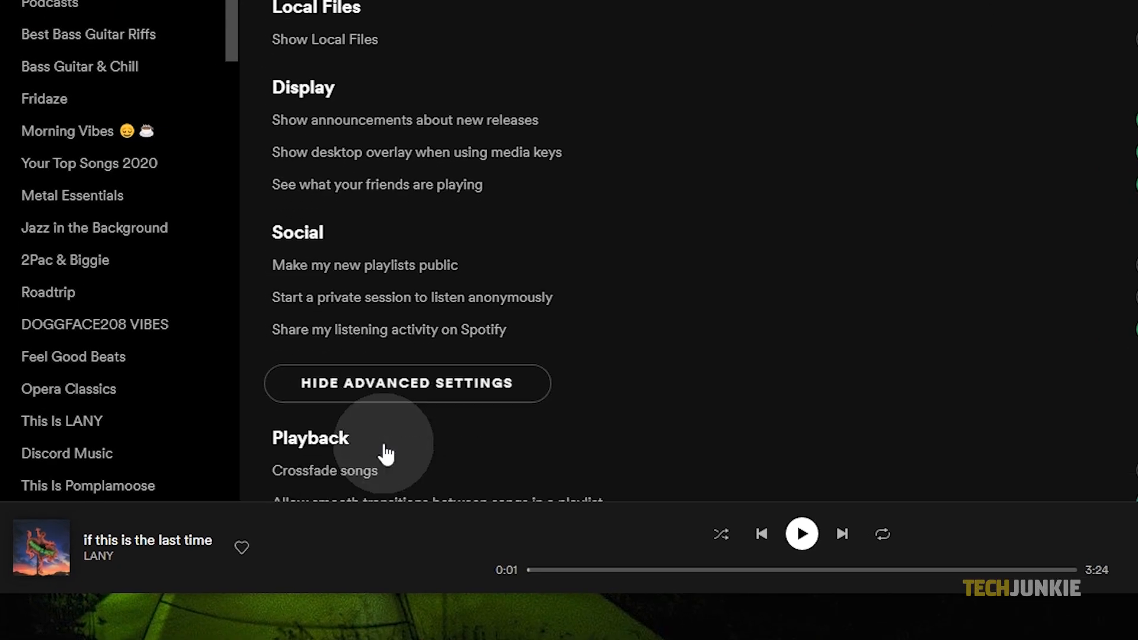
scroll("down", 3)
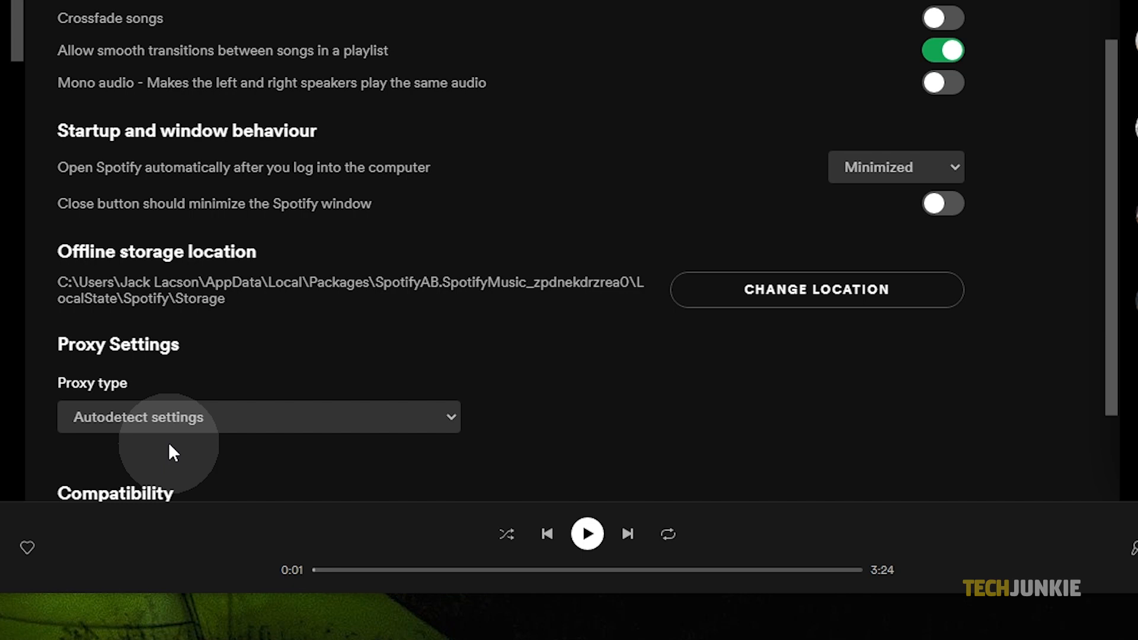
mouse_move(849, 198)
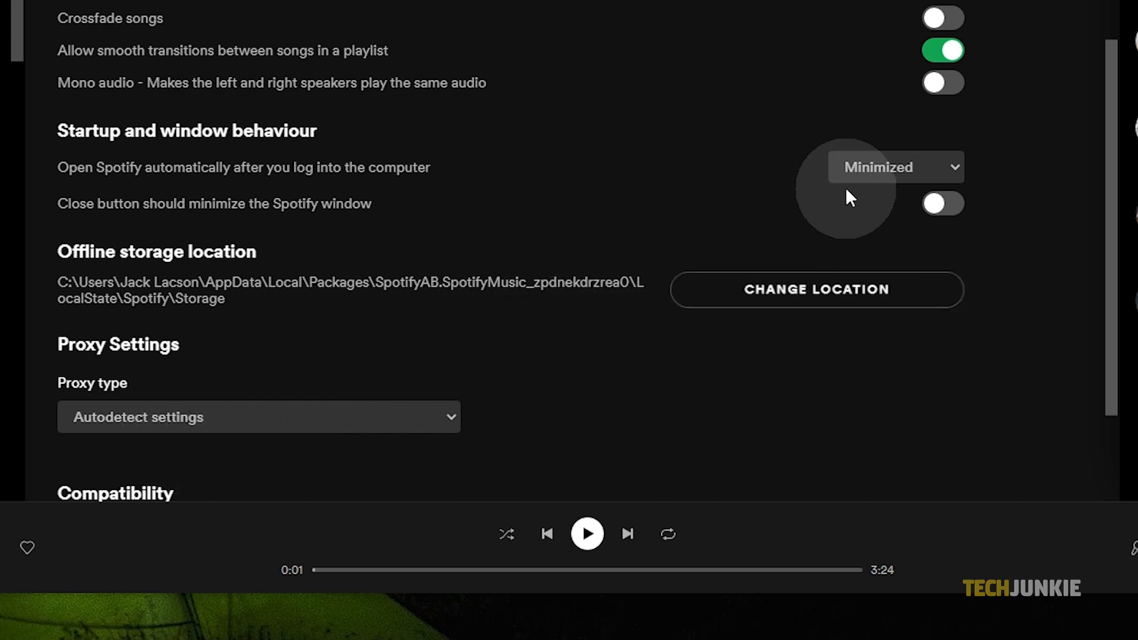
Set 'Open Spotify automatically after you log into the computer' to No and return to Your Library.
left_click(896, 167)
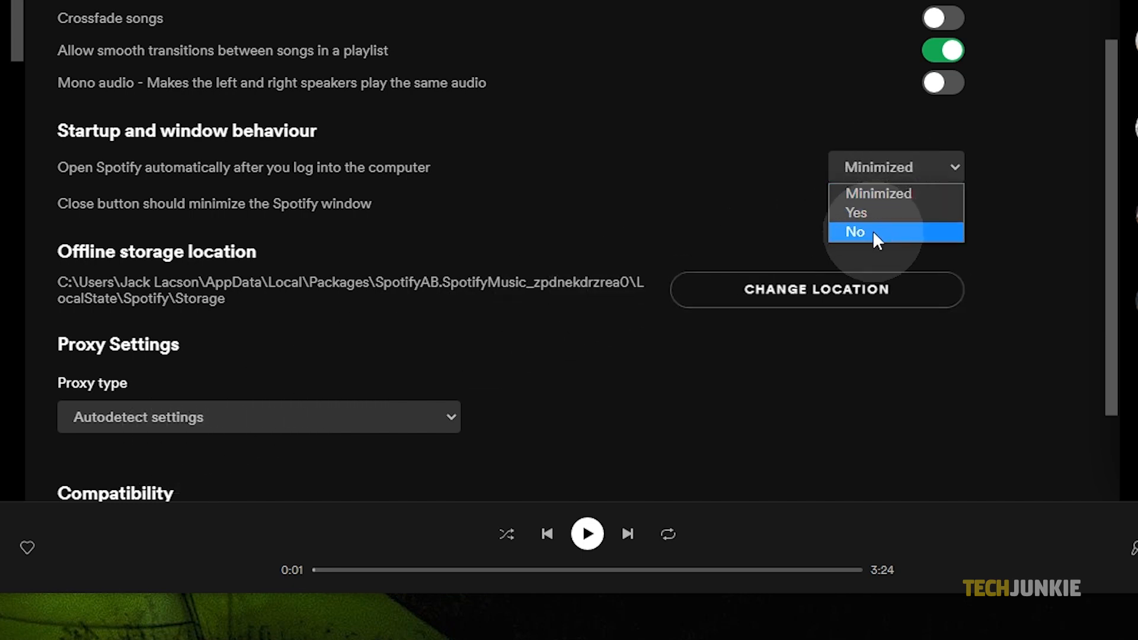
left_click(855, 232)
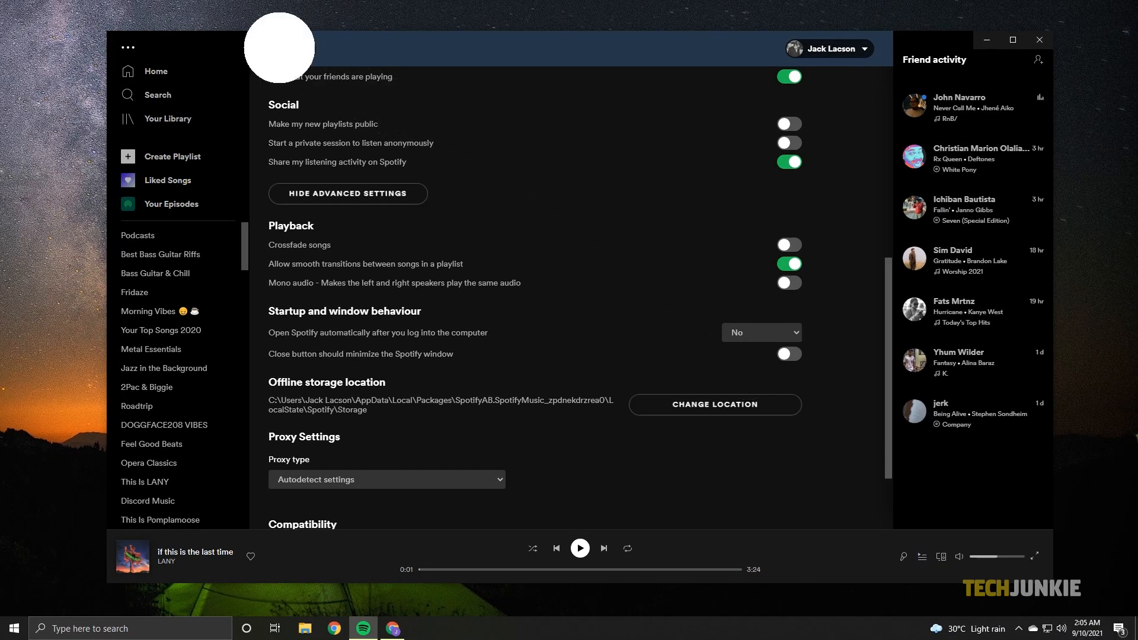
left_click(280, 49)
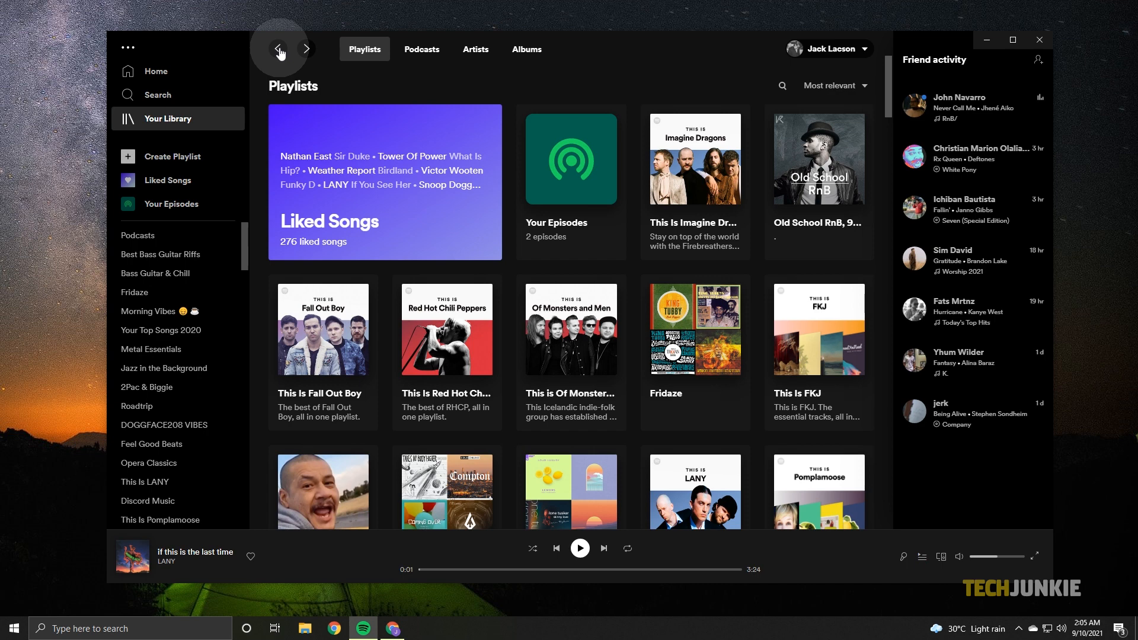